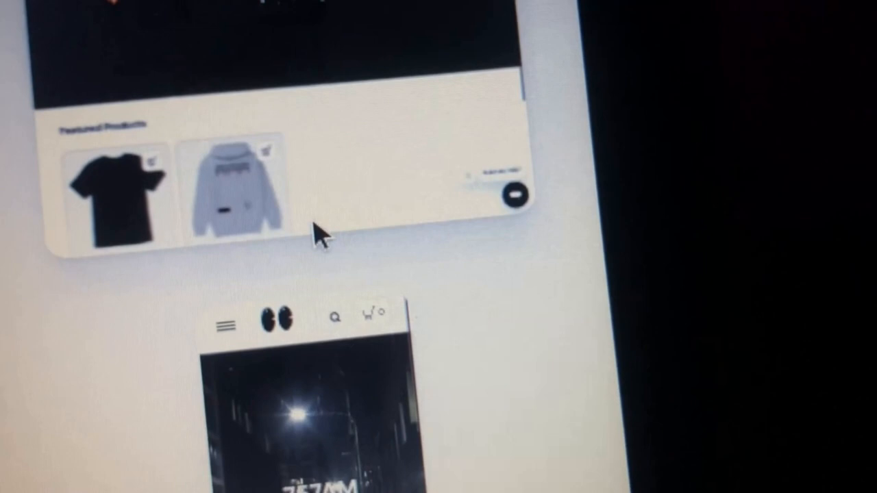
# - Scroll down to the live 757AM storefront with its night-street banner and Instagram button
pyautogui.scroll(-3)
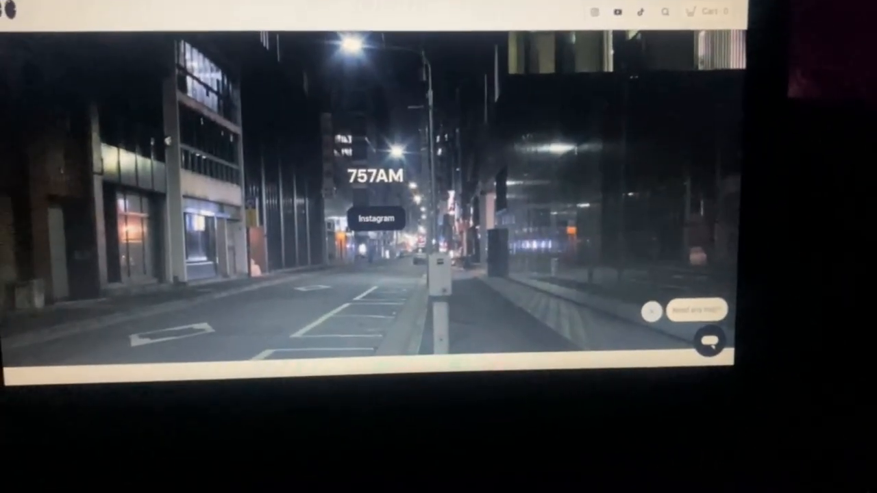
pyautogui.scroll(-3)
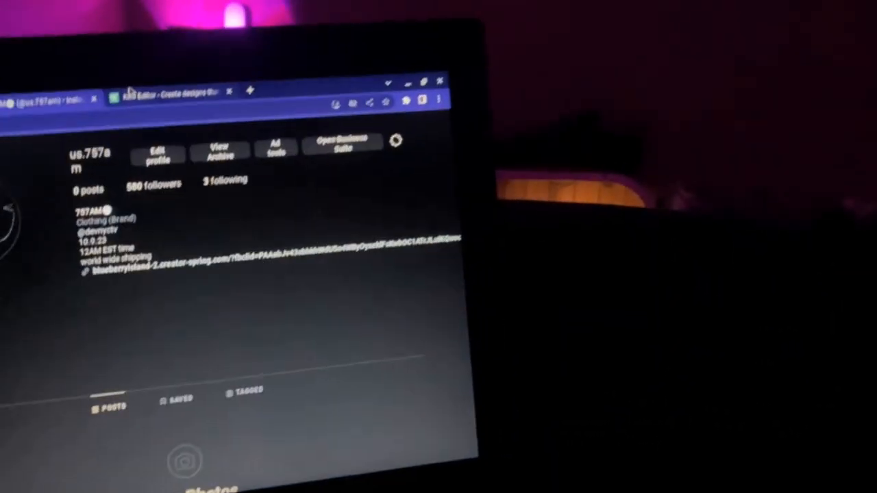
# - Switch to the Kittl Editor stick-figure design and show its PNG/JPG Download Options
pyautogui.click(281, 24)
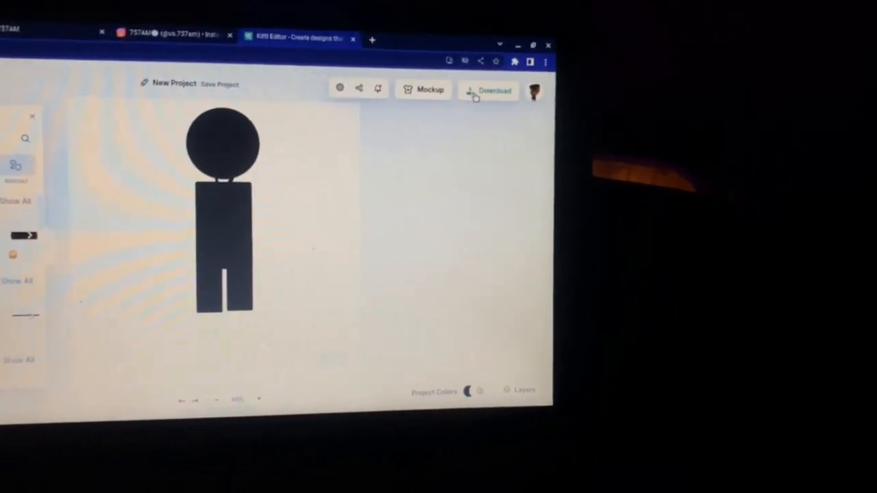
pyautogui.click(493, 90)
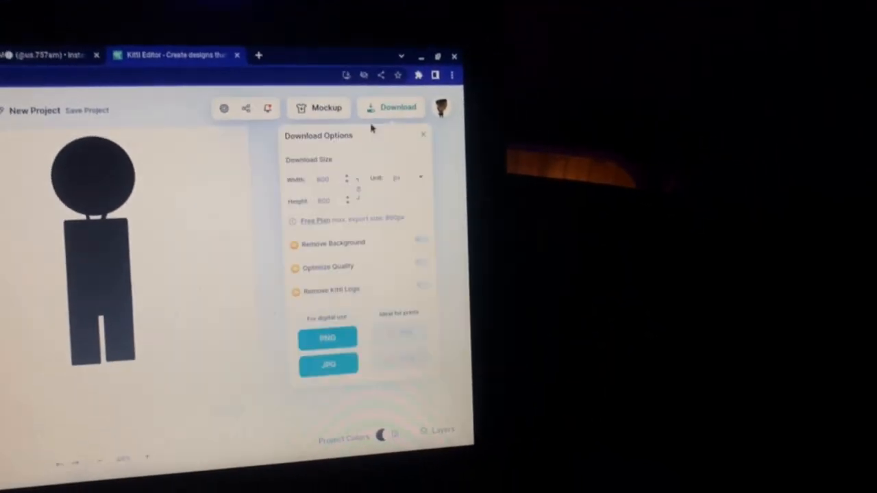